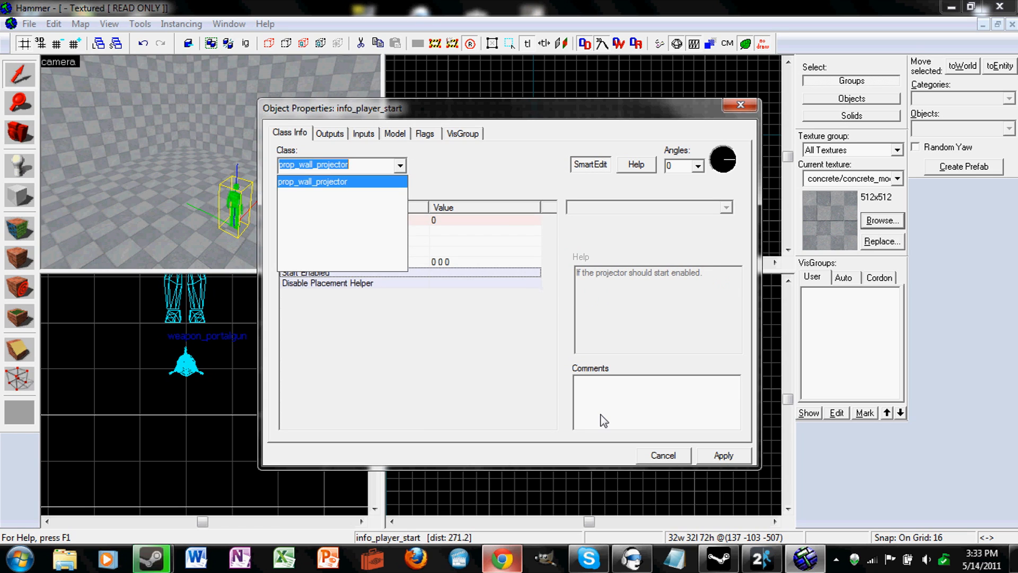
# - Set the entity's class to prop_wall_projector, keeping Start Enabled, and apply
pyautogui.click(313, 181)
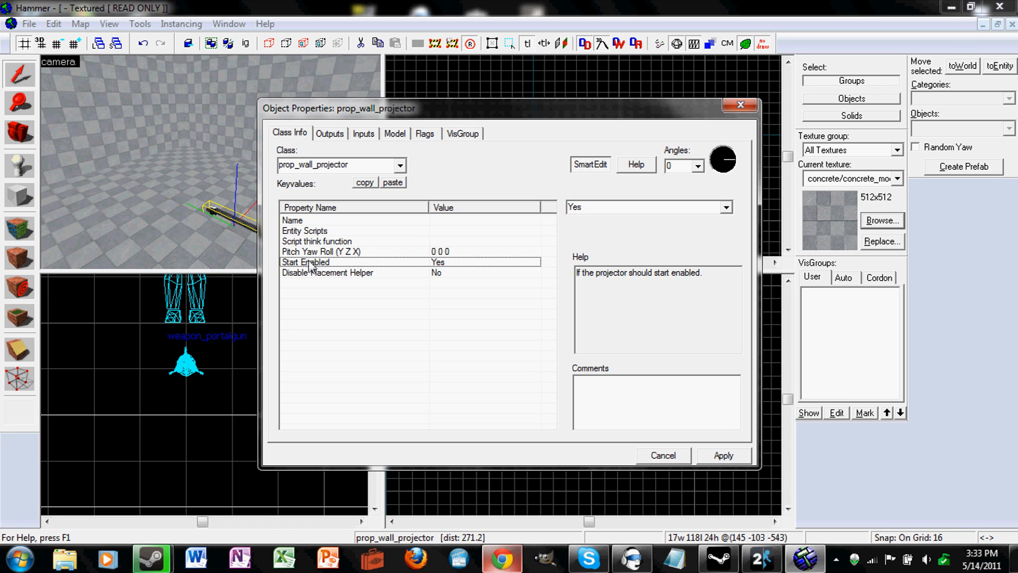
pyautogui.click(727, 206)
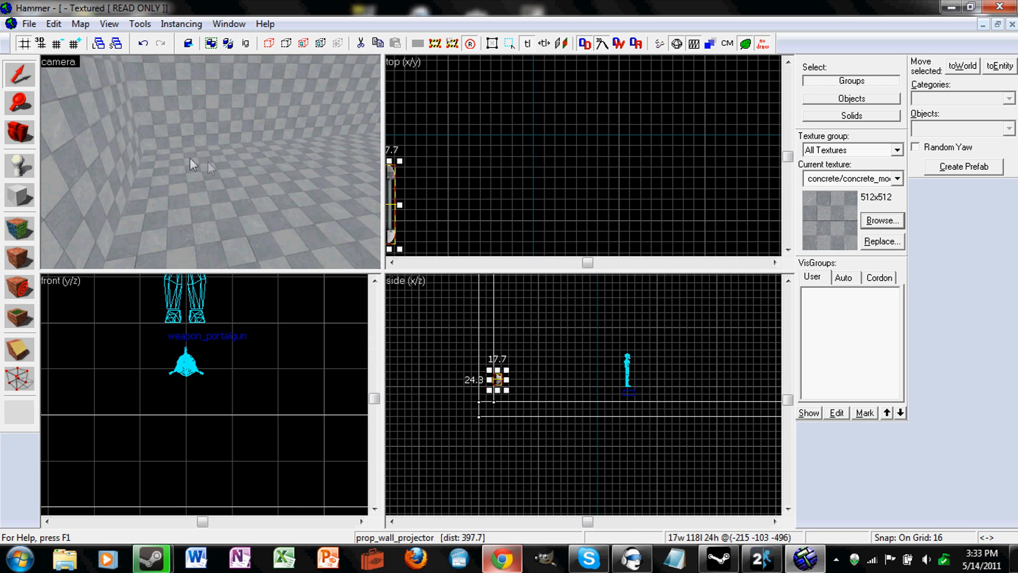
# - Change the new entity's class to env_portal_laser
pyautogui.click(19, 167)
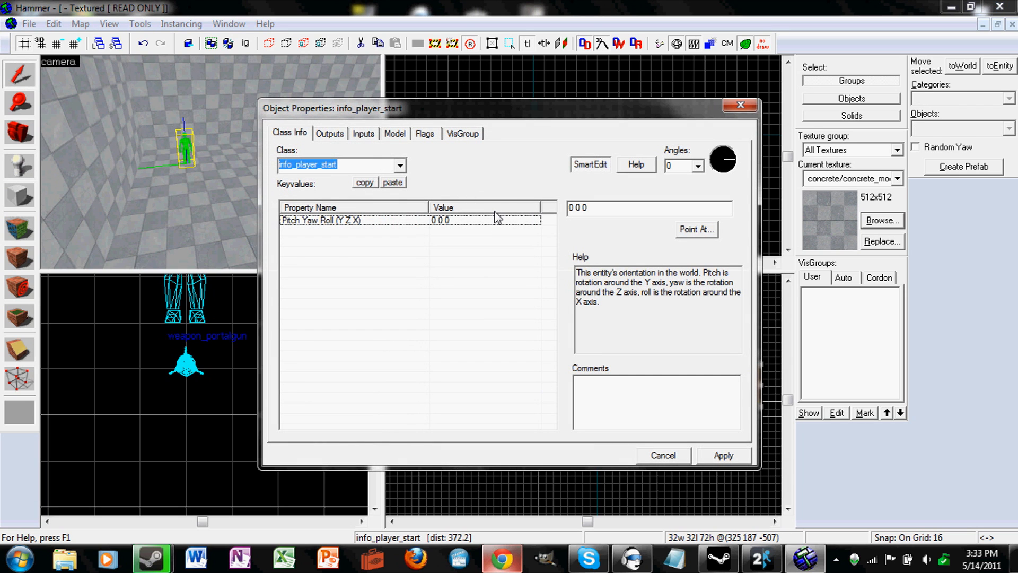
pyautogui.write('laser')
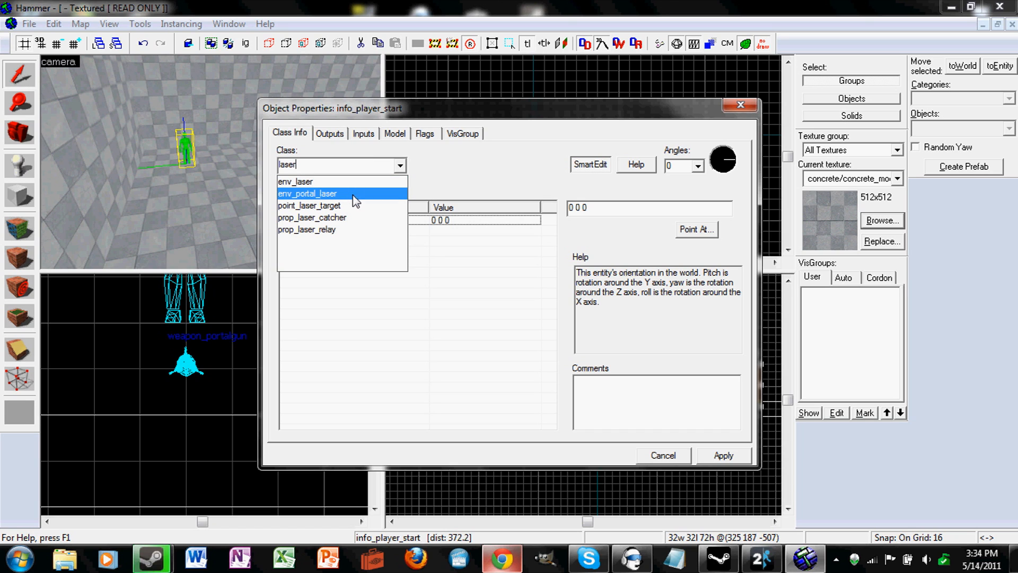
pyautogui.click(306, 194)
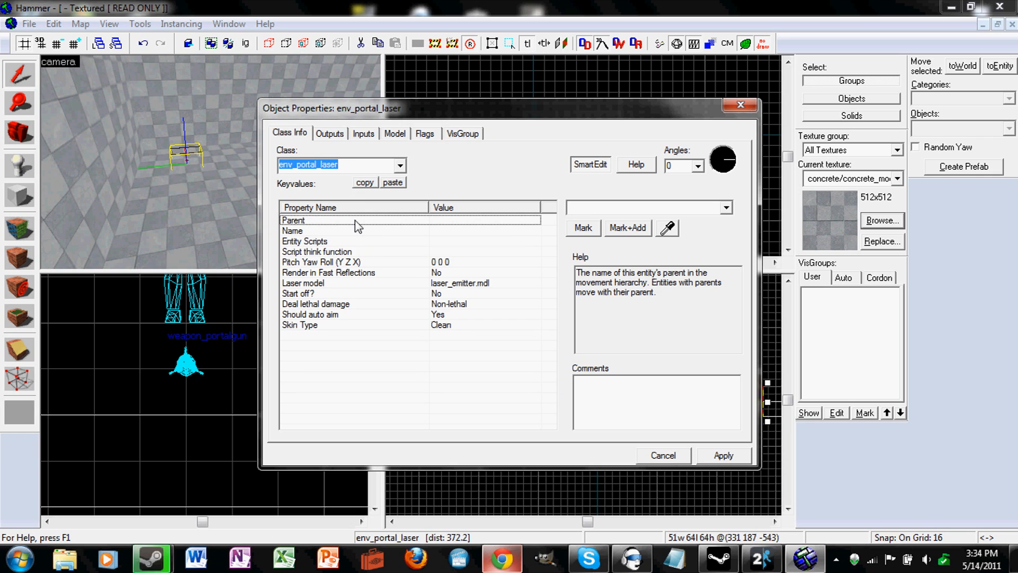
# - Name the emitter 'laser', check Start off?, and apply
pyautogui.click(292, 231)
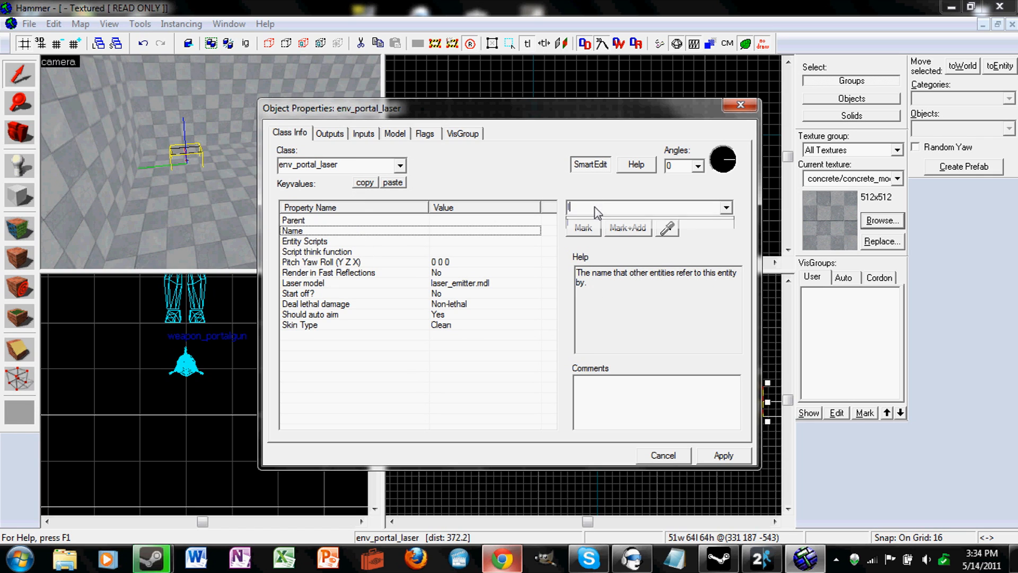
pyautogui.write('laser')
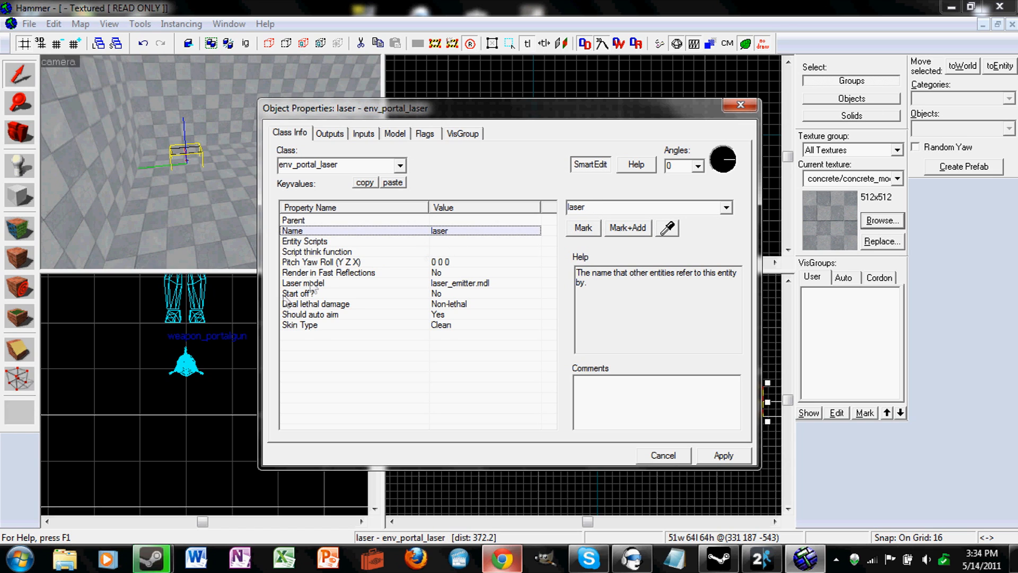
pyautogui.click(298, 294)
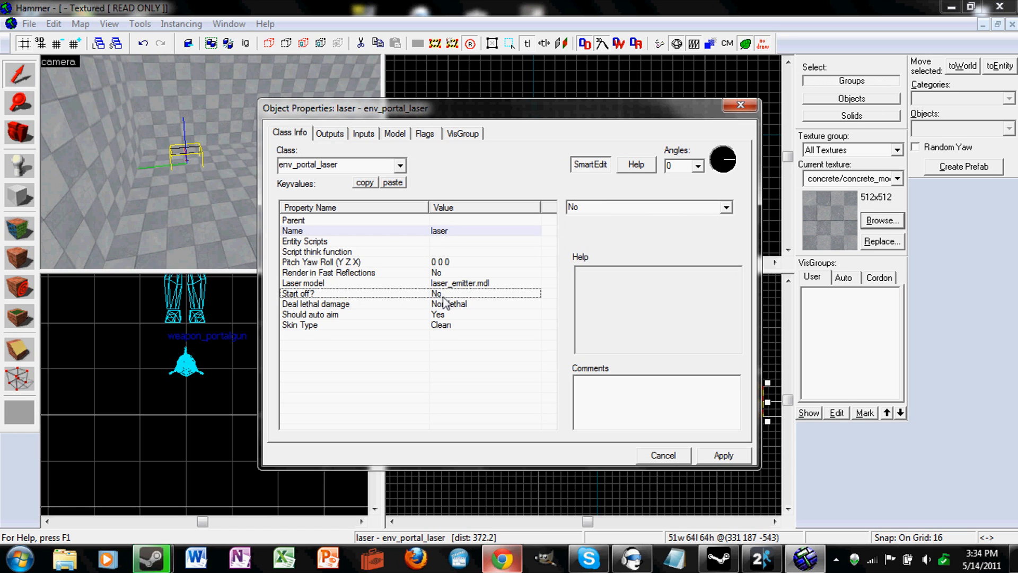
pyautogui.moveTo(458, 301)
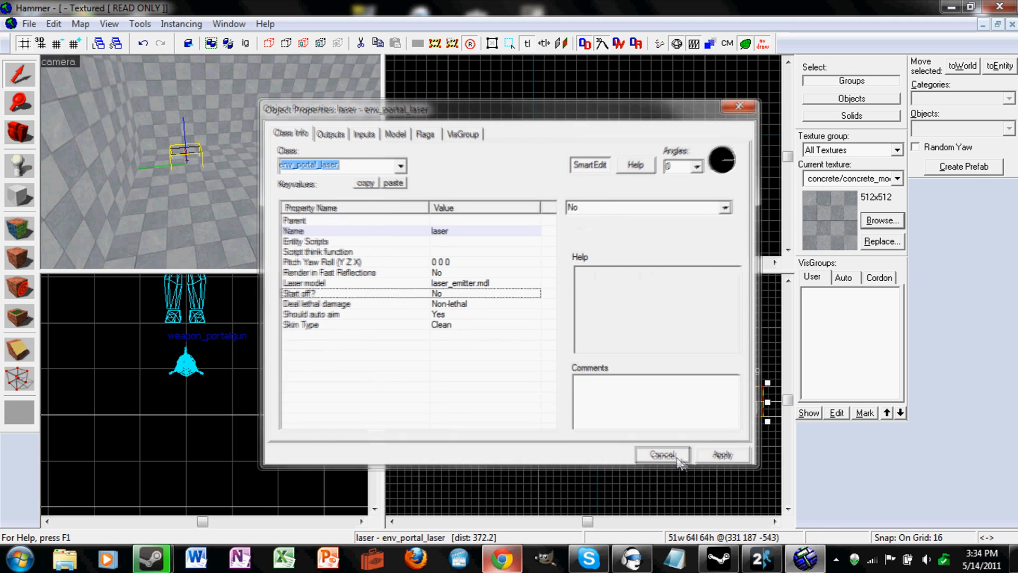
pyautogui.click(662, 454)
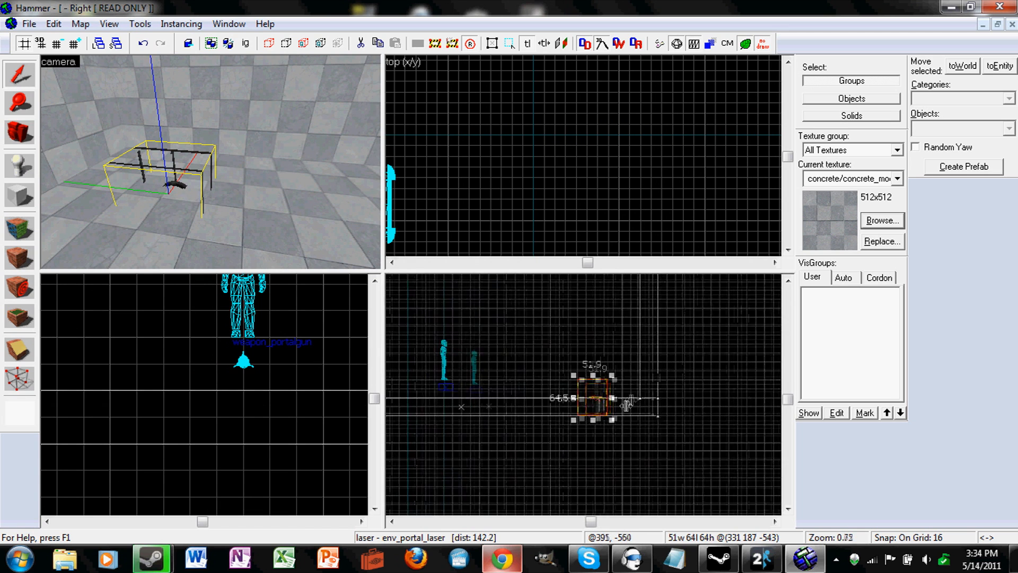
# - Drag the laser emitter to a new position in the 2D side view
pyautogui.moveTo(598, 399); pyautogui.dragTo(636, 383)
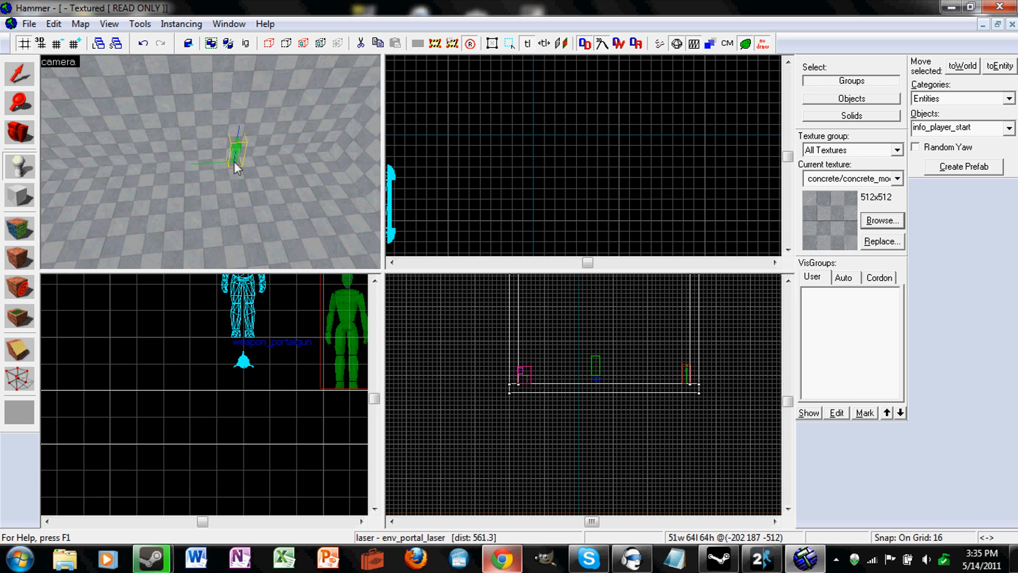
# - Change the new entity's class to prop_laser_catcher and apply
pyautogui.doubleClick(238, 154)
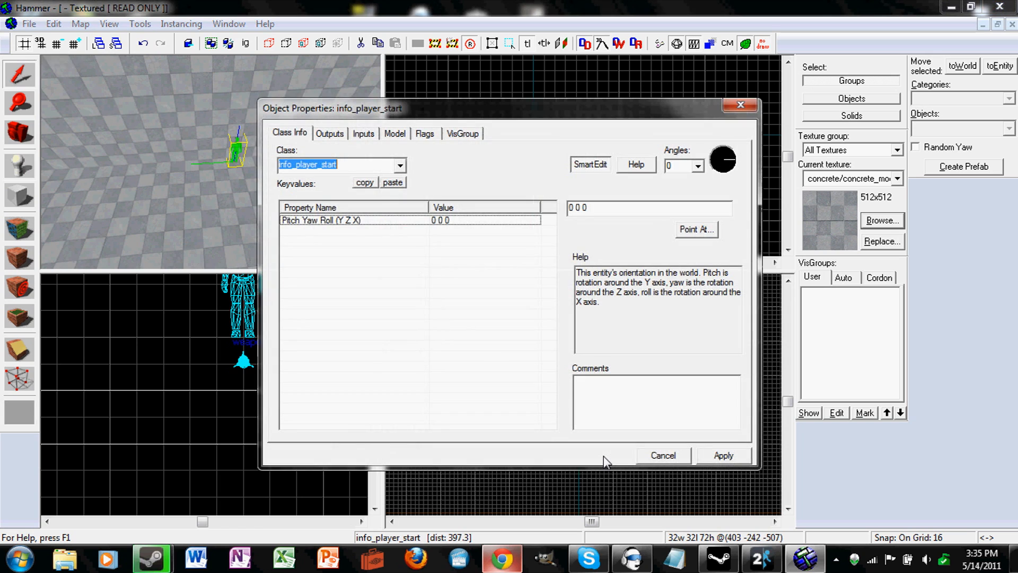
pyautogui.write('laser')
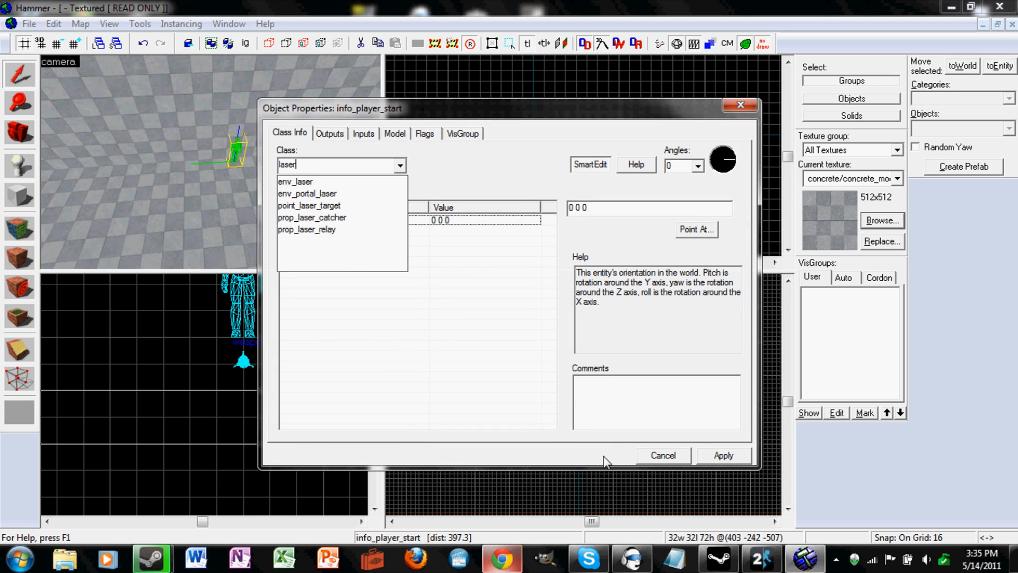
pyautogui.click(312, 217)
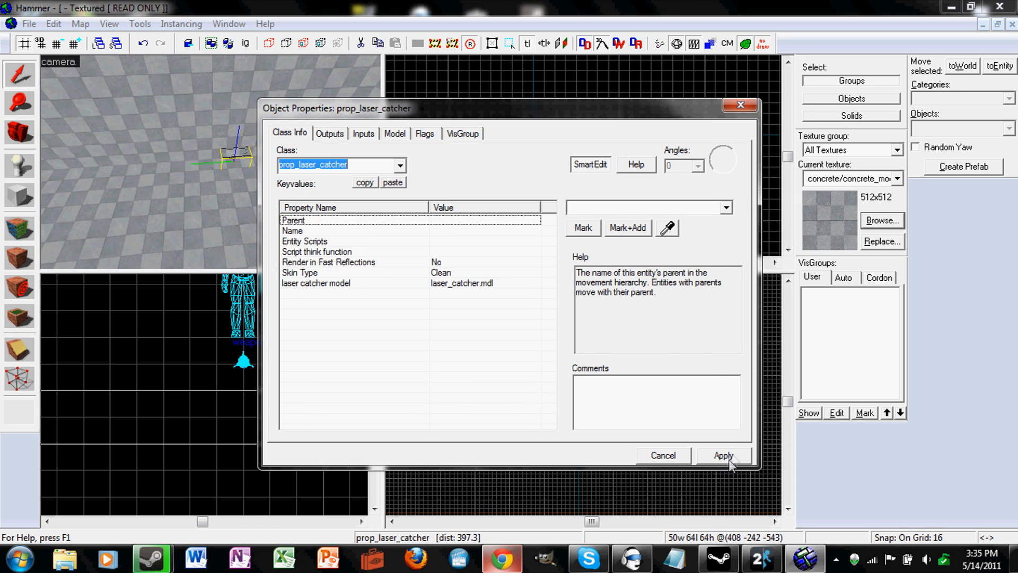
pyautogui.click(723, 455)
pyautogui.write('180')
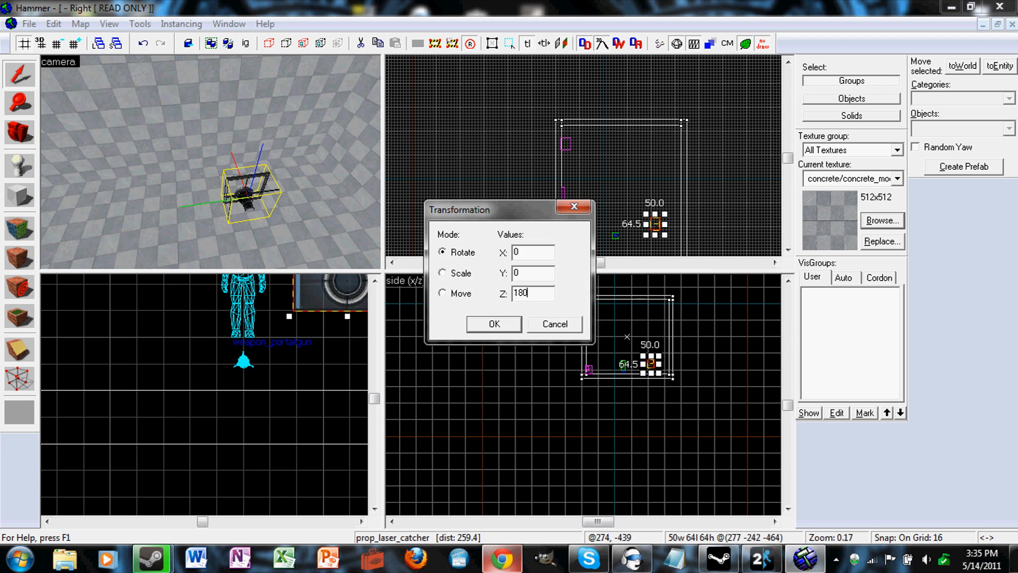
# - Confirm the 180-degree Z rotation of the laser catcher
pyautogui.click(493, 323)
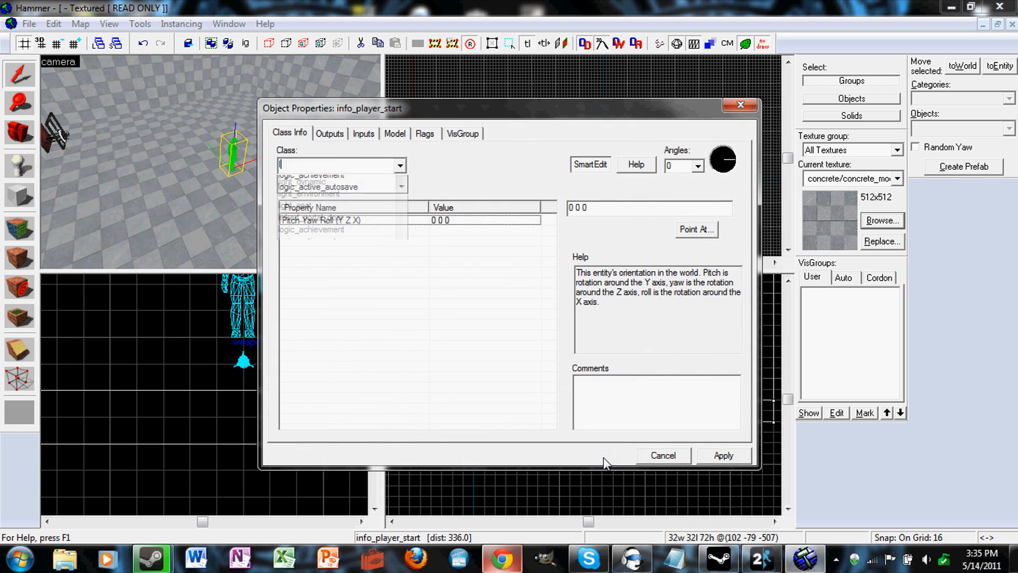
# - Set the entity's class to prop_laser_relay and apply
pyautogui.write('laser')
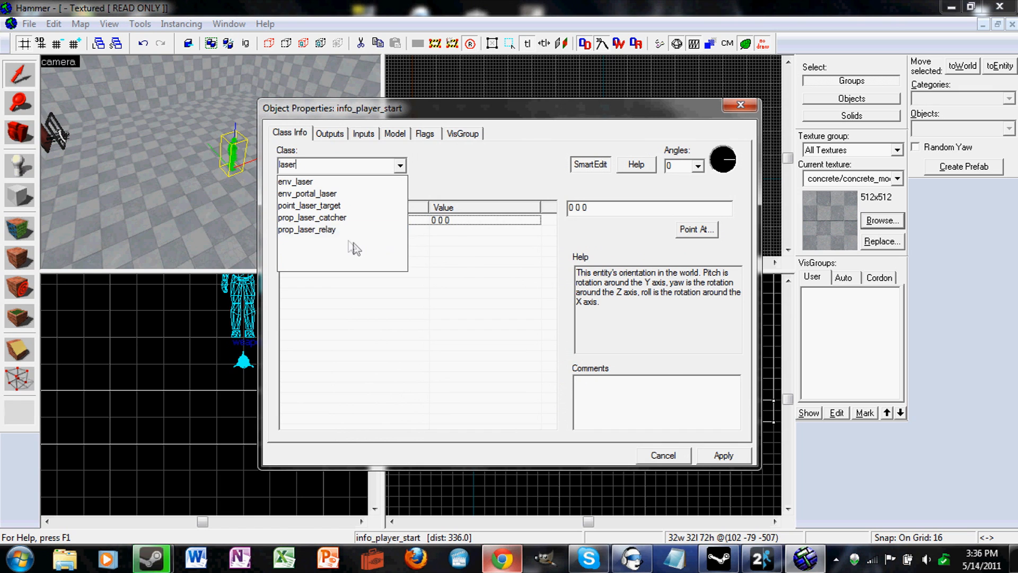
pyautogui.click(306, 229)
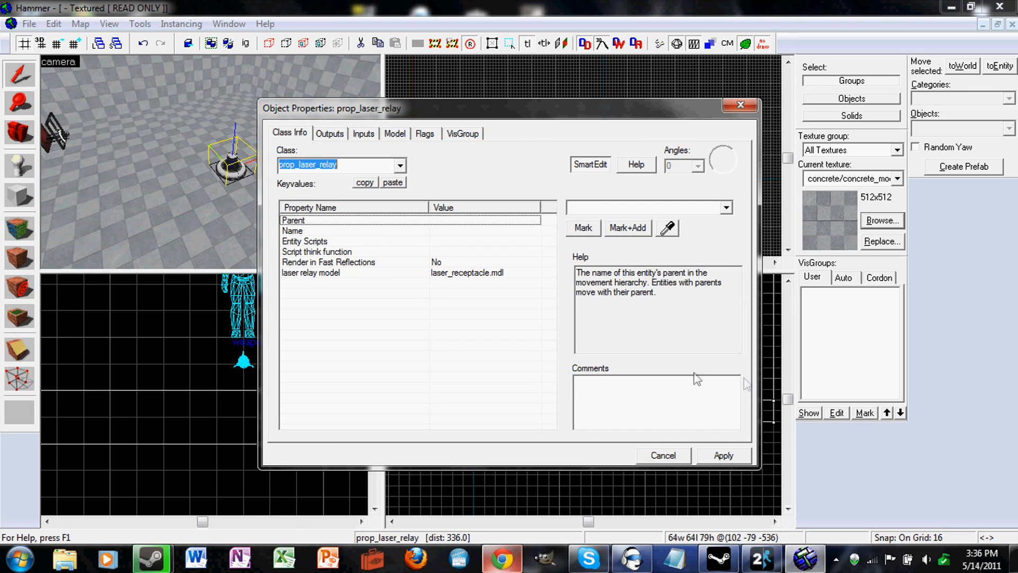
pyautogui.click(663, 455)
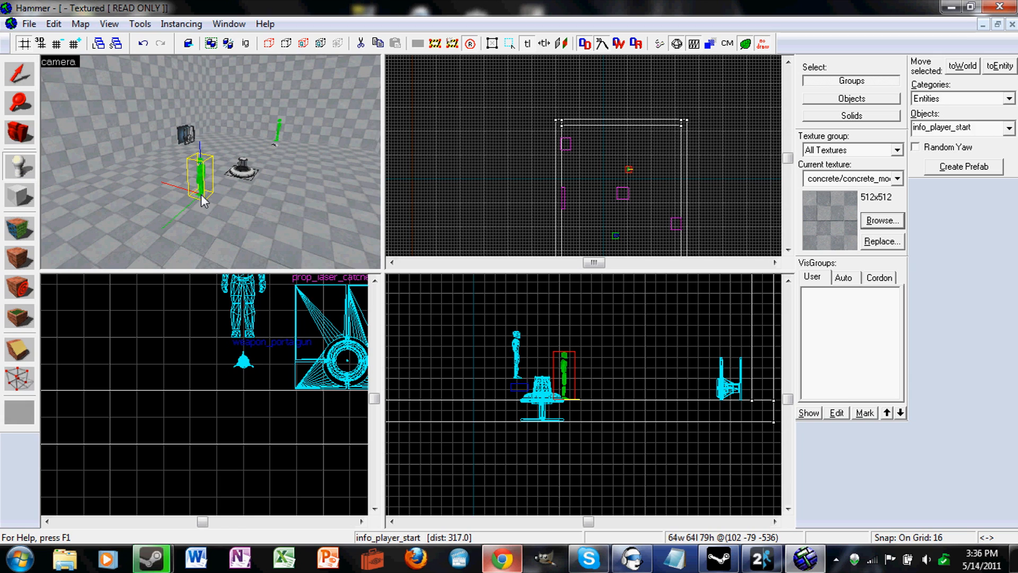
# - Make the newest entity a prop_weighted_cube with Cube Type set to Reflective
pyautogui.doubleClick(203, 182)
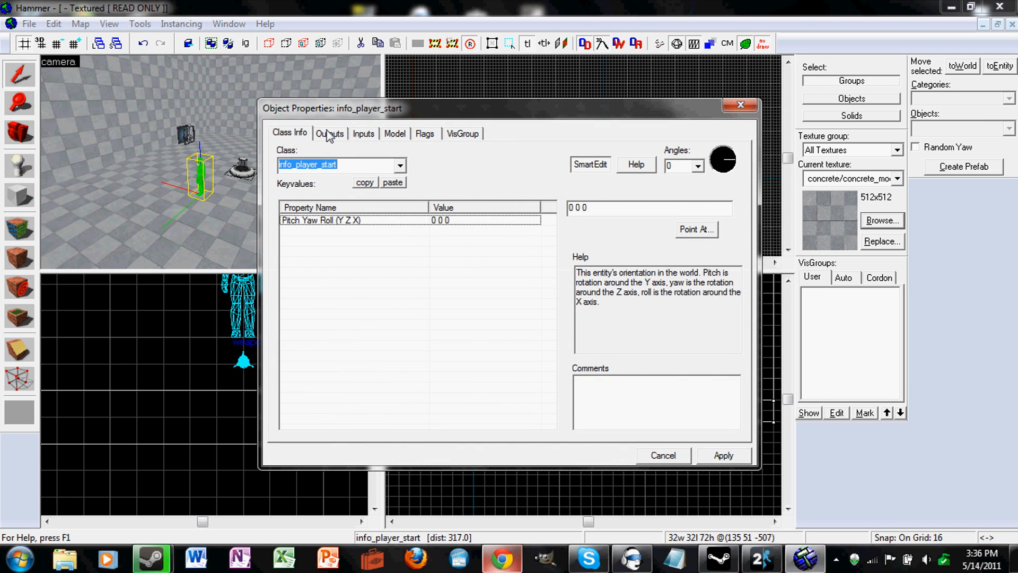
pyautogui.write('cube')
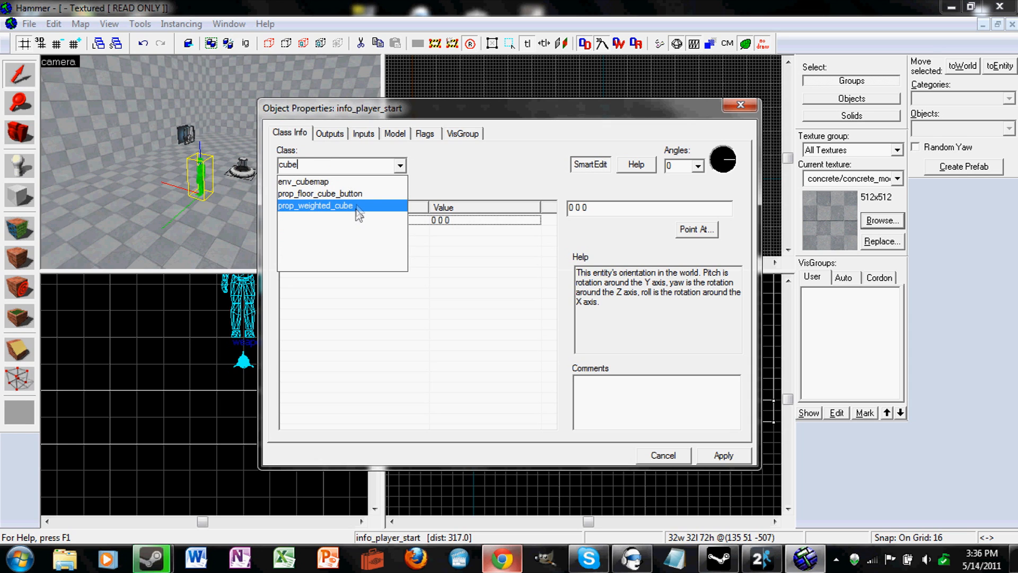
pyautogui.click(316, 205)
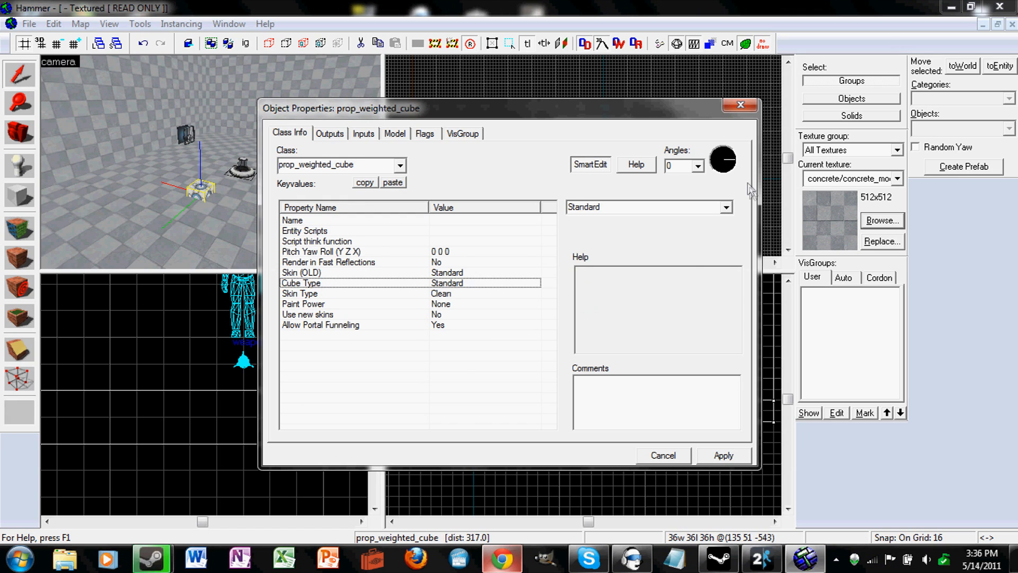
pyautogui.click(648, 207)
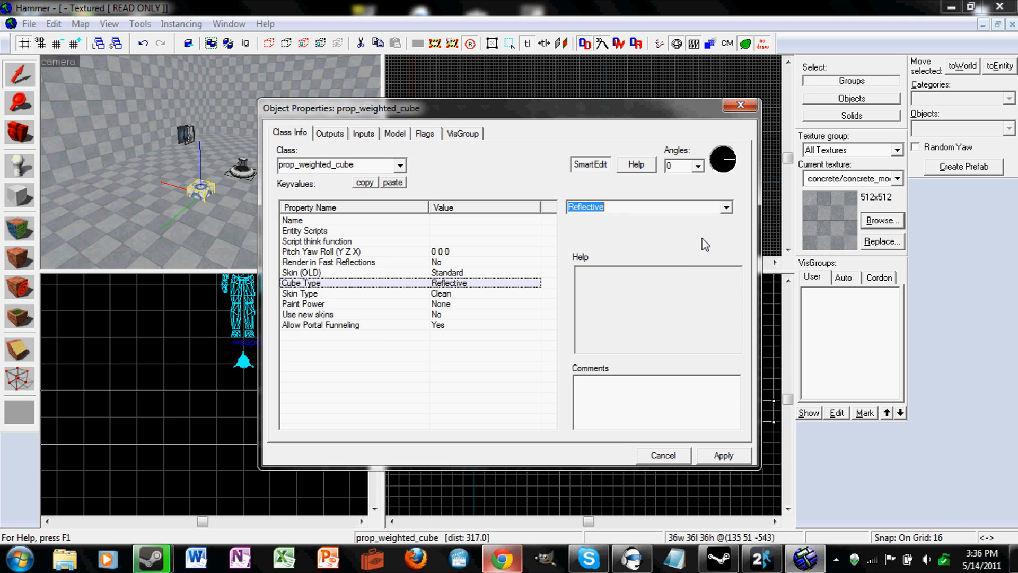